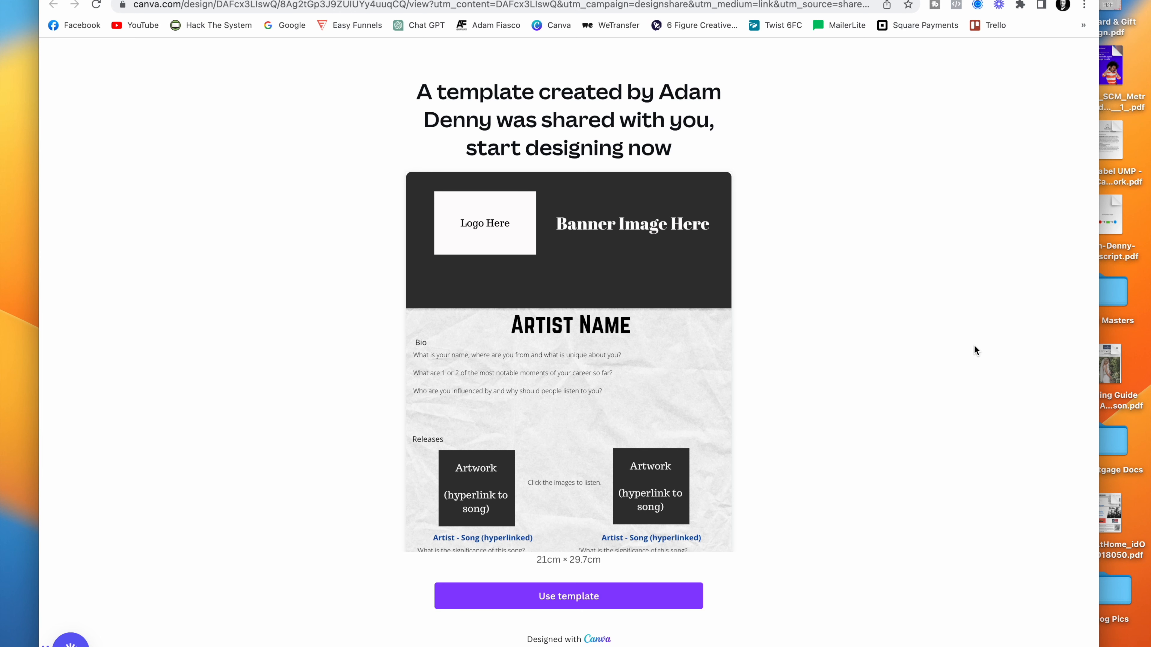
Start a copy of the shared Artist EPK template via Use template
left_click(568, 595)
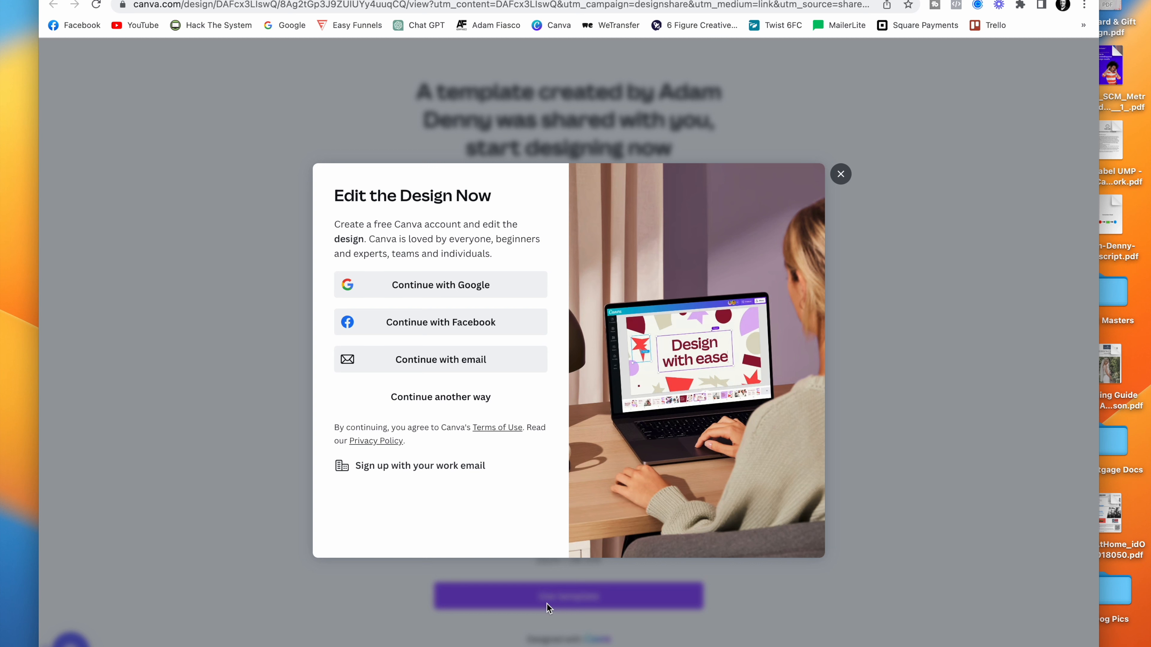
mouse_move(3, 511)
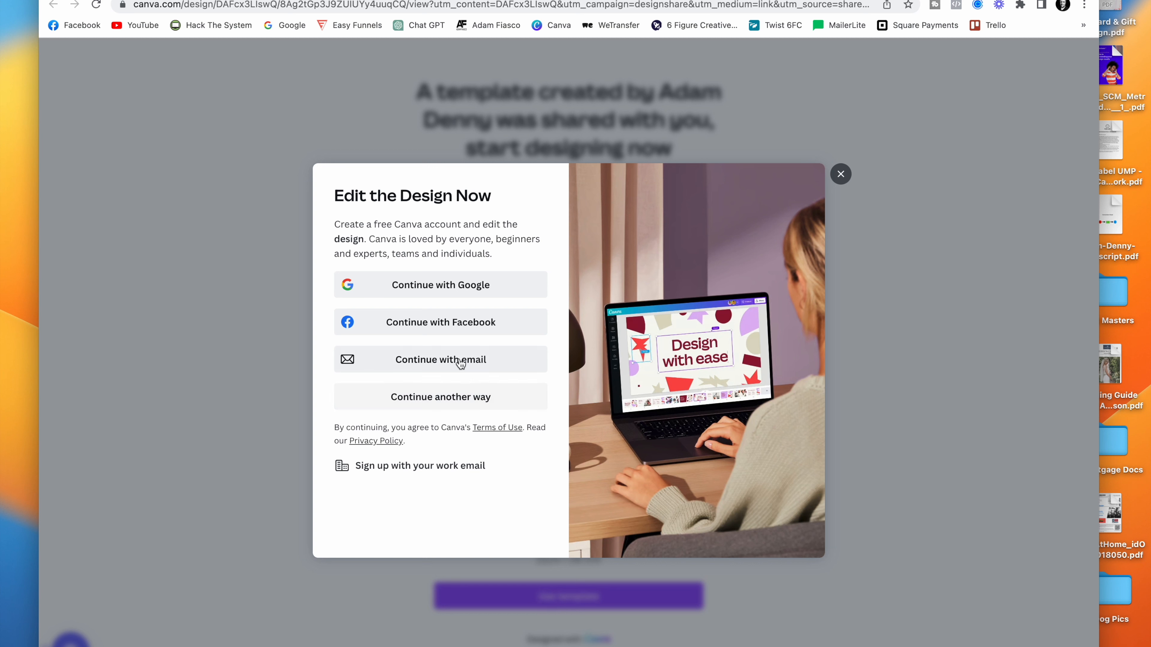
mouse_move(456, 297)
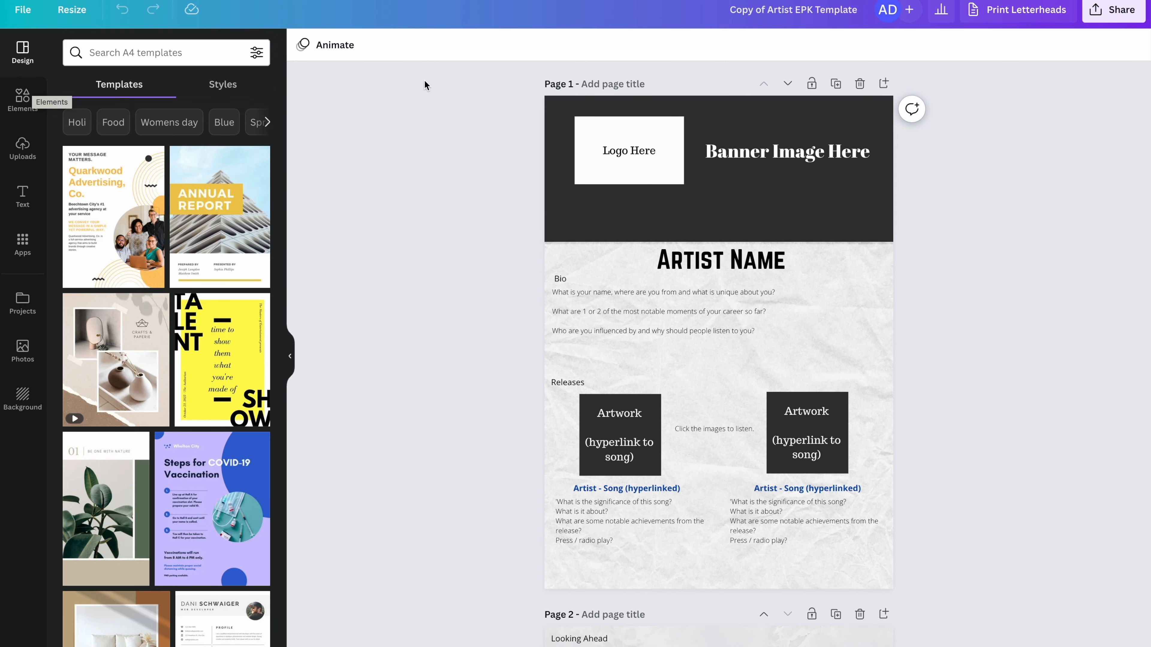
mouse_move(440, 598)
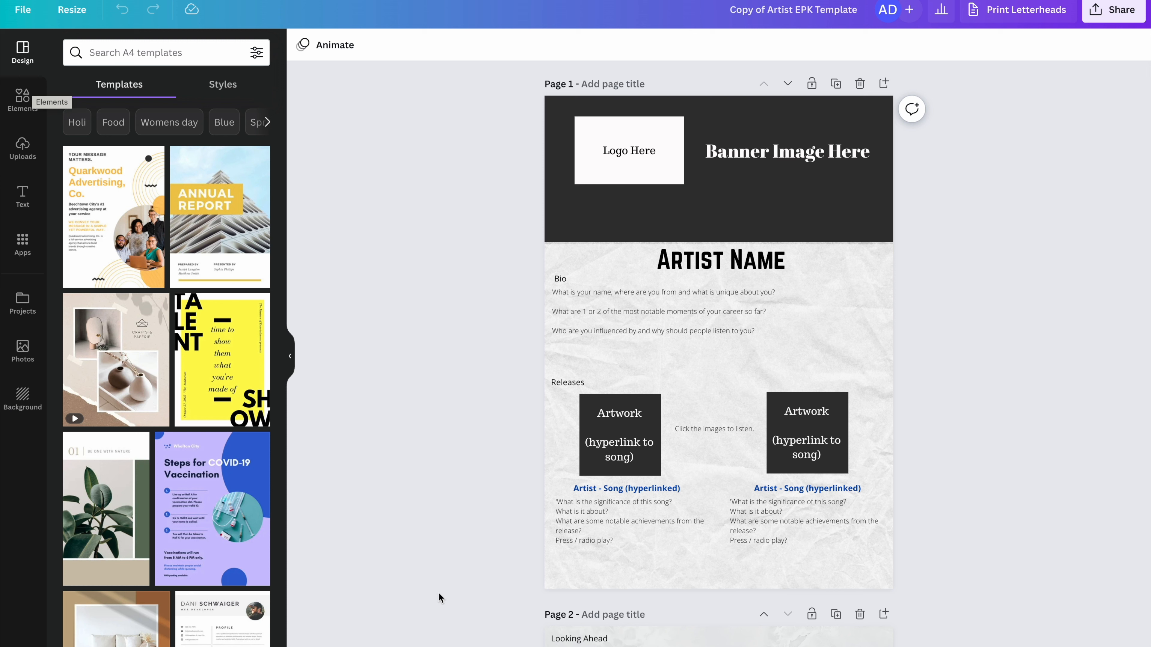
left_click(719, 259)
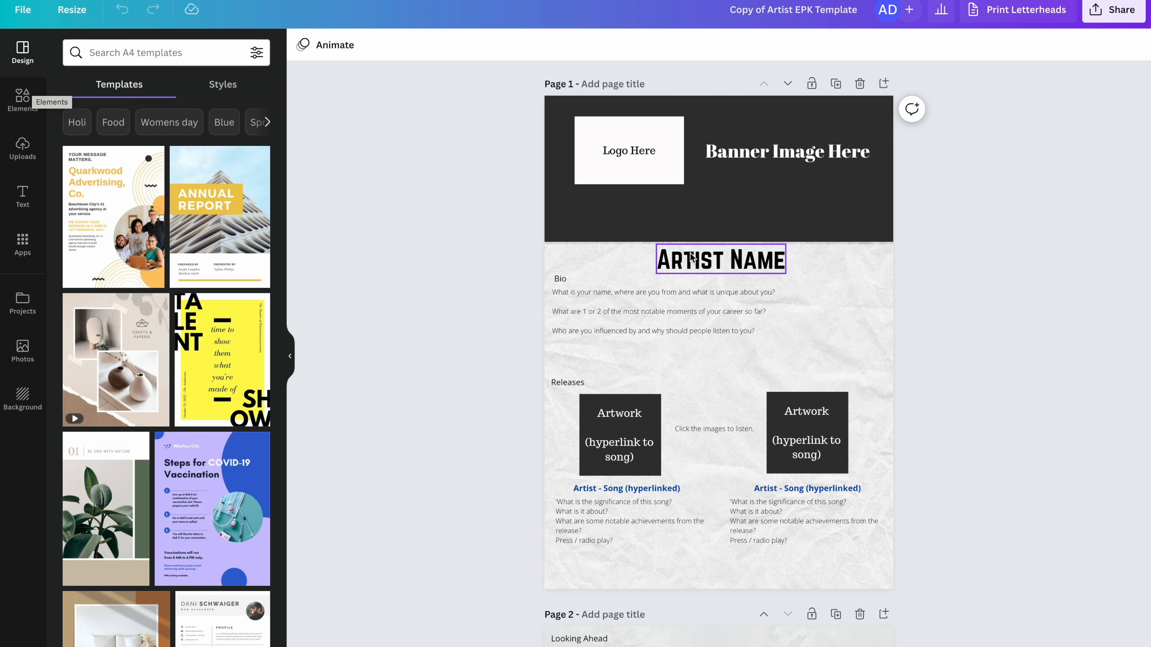
left_click(720, 259)
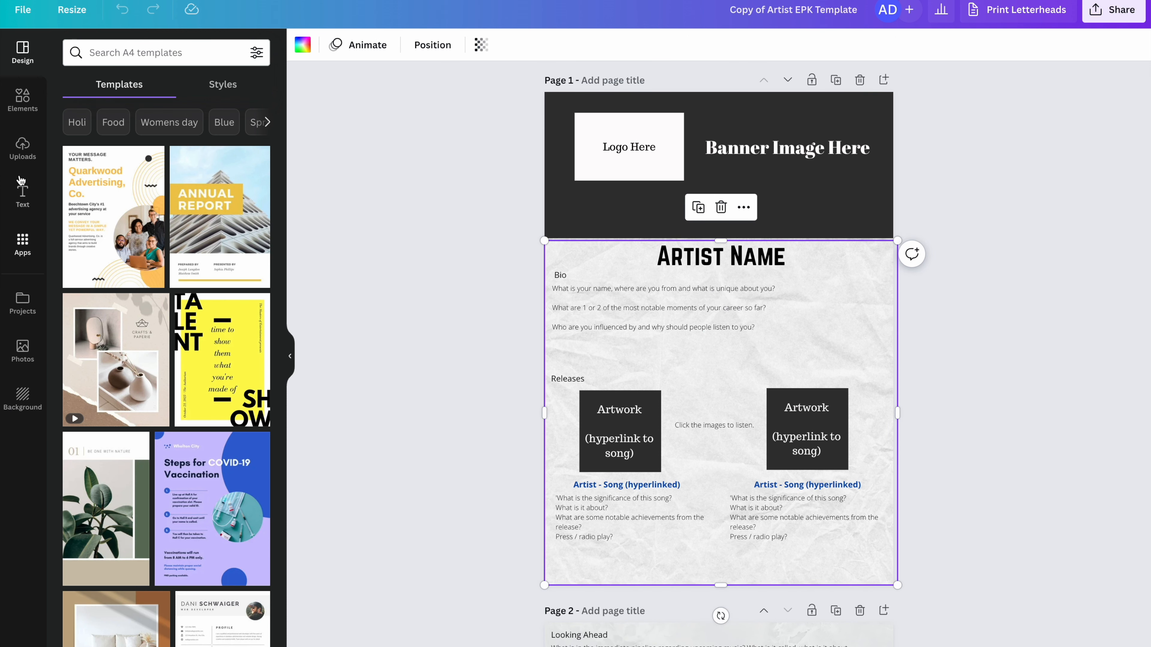
left_click(23, 99)
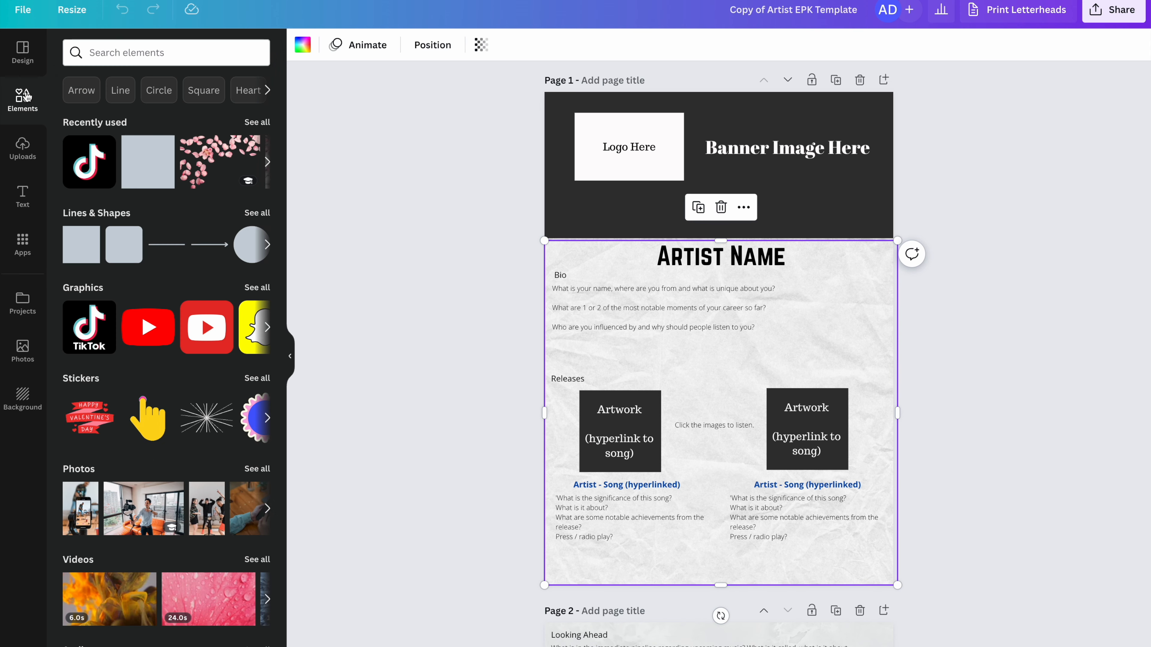
mouse_move(936, 403)
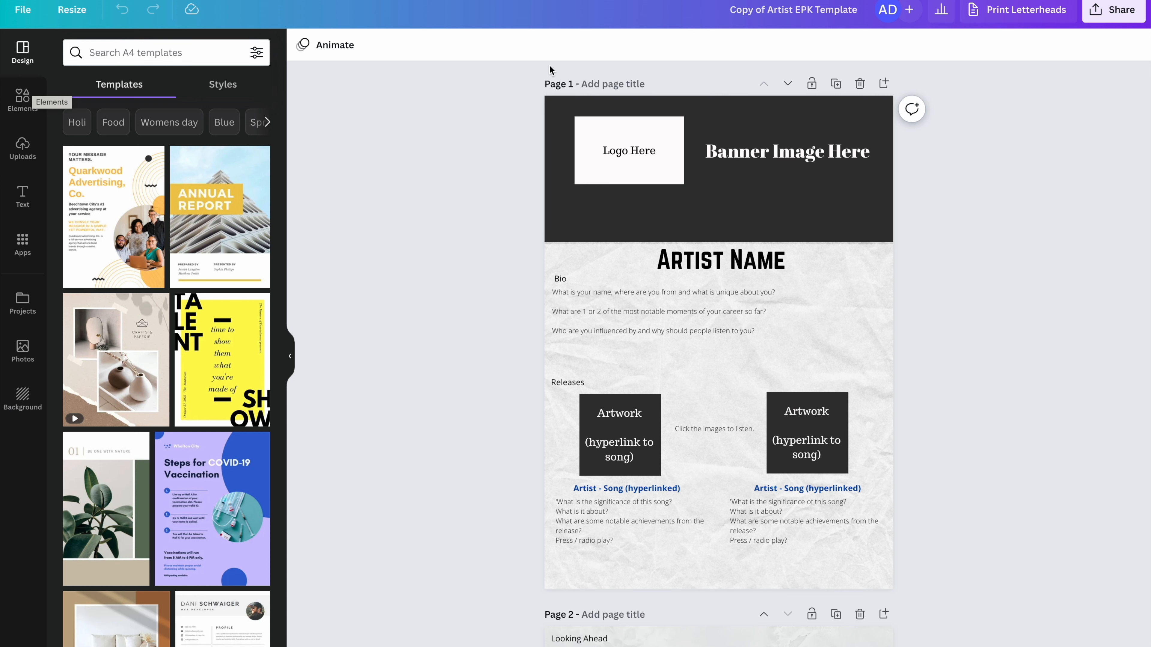
left_click(579, 203)
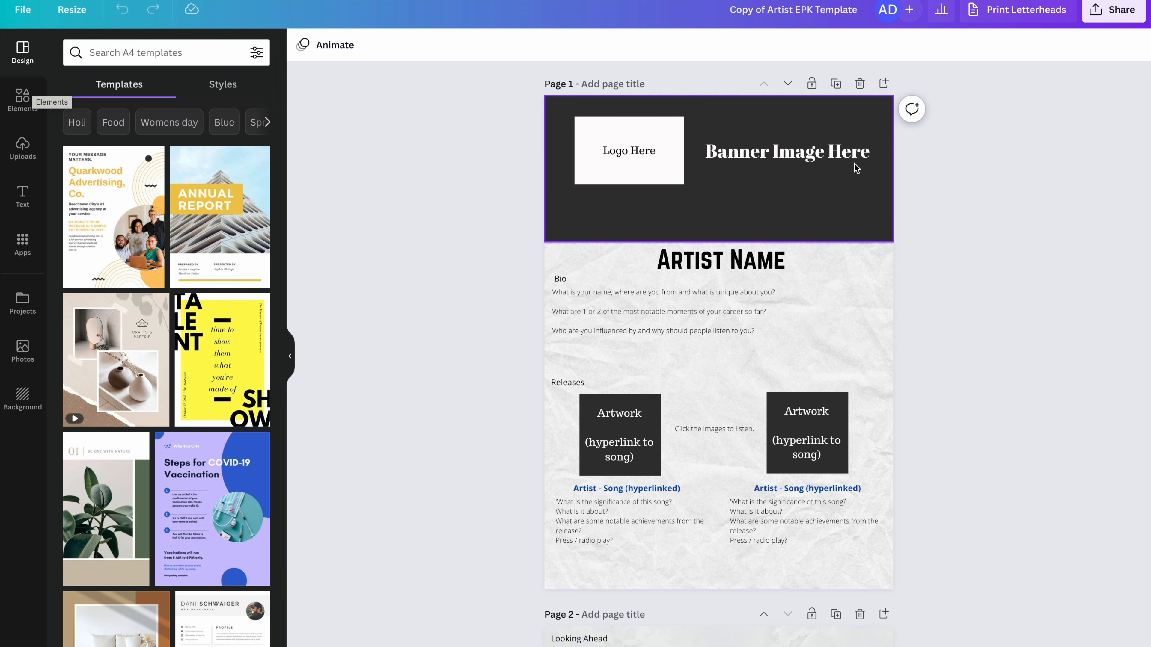
left_click(629, 150)
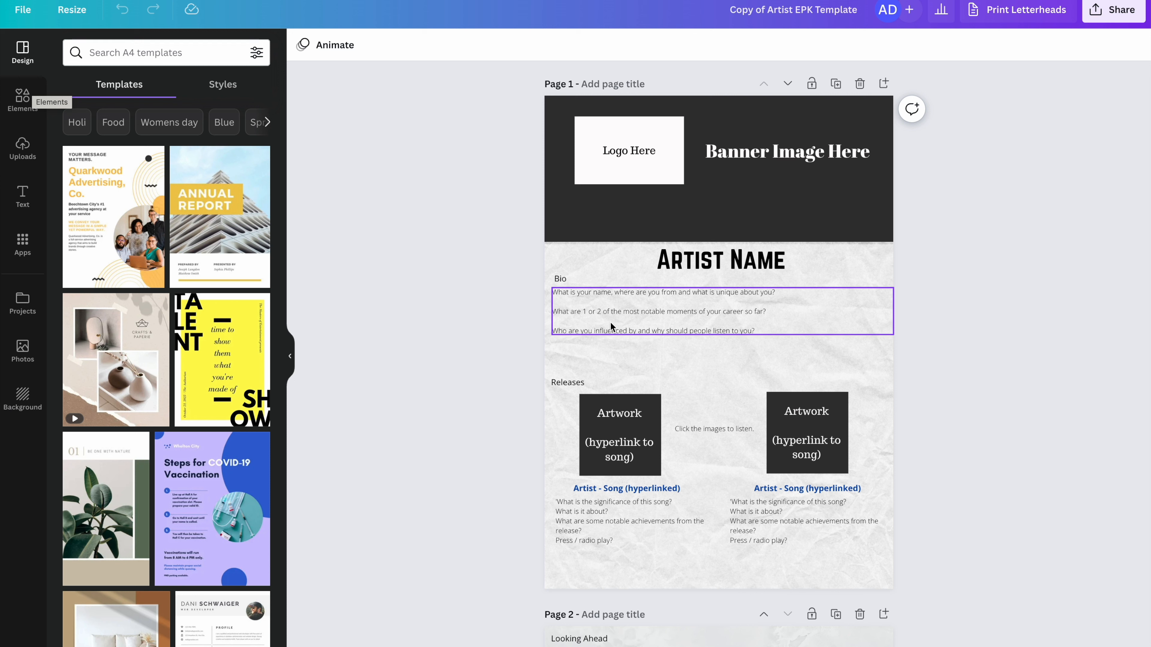
mouse_move(583, 323)
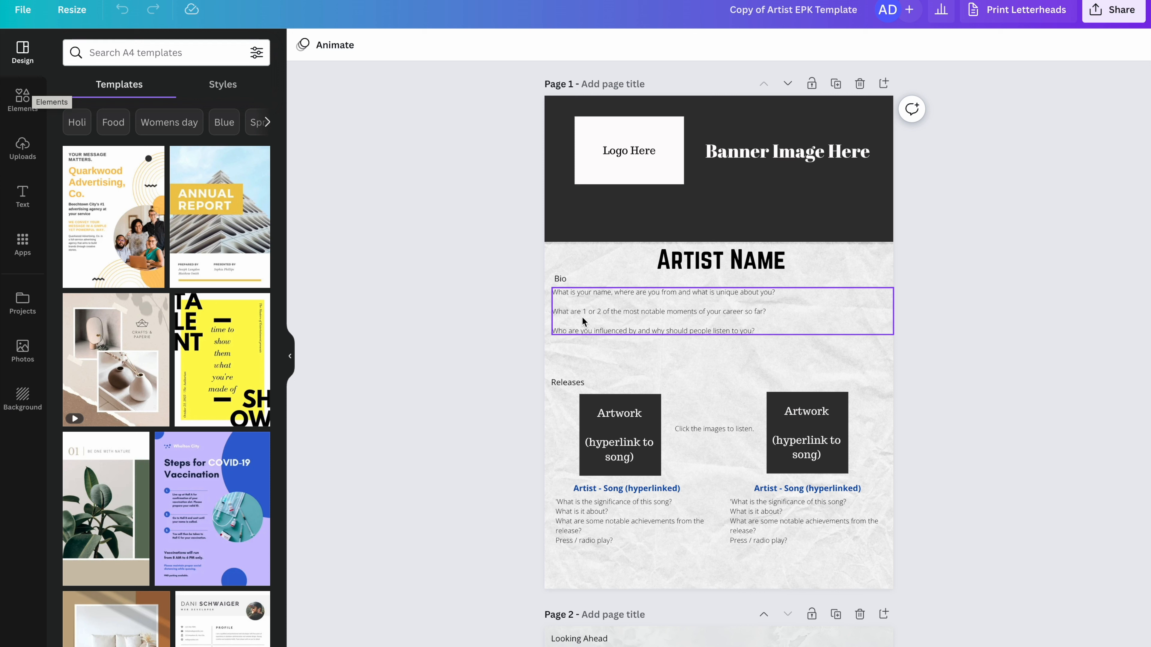
mouse_move(651, 327)
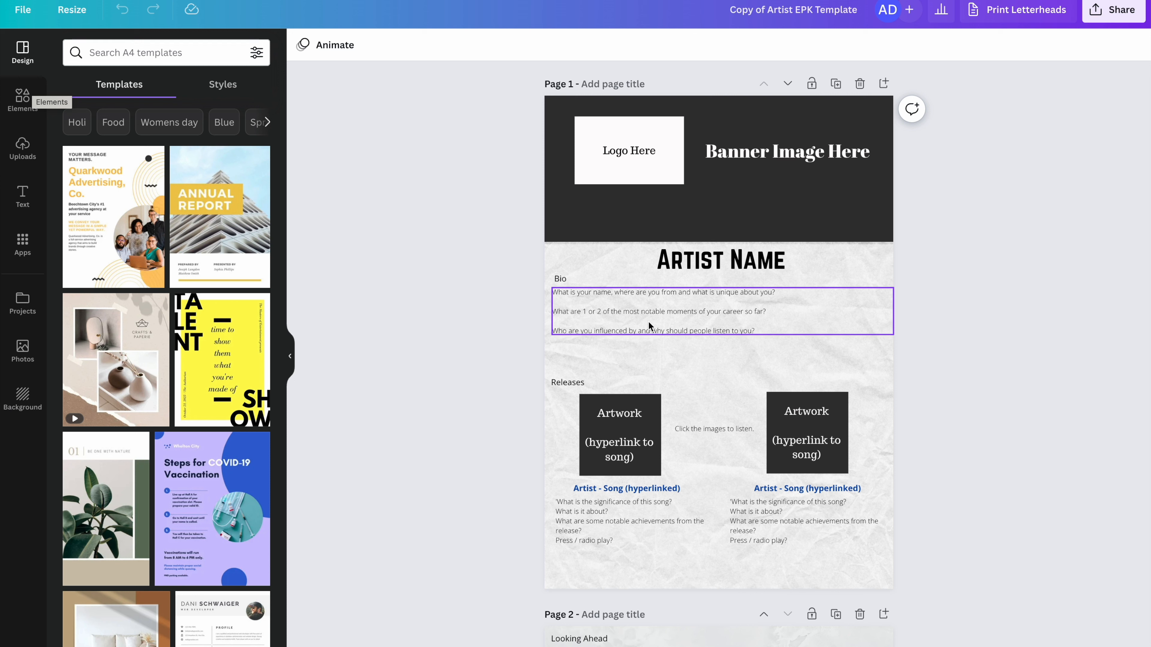
mouse_move(580, 340)
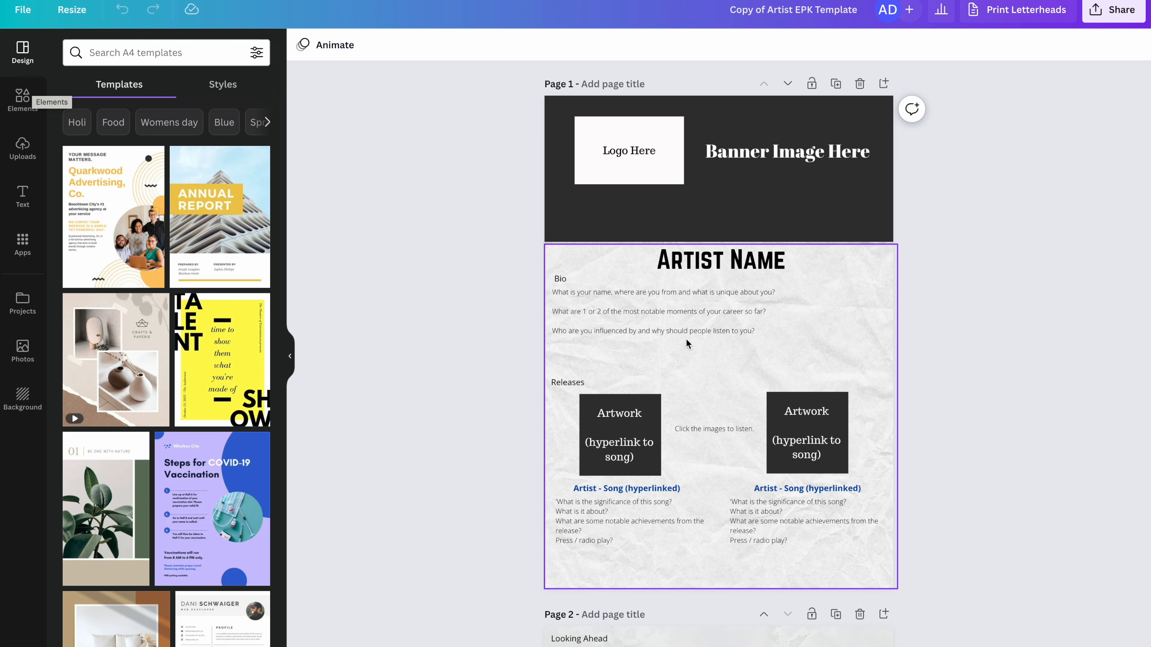
scroll("down", 3)
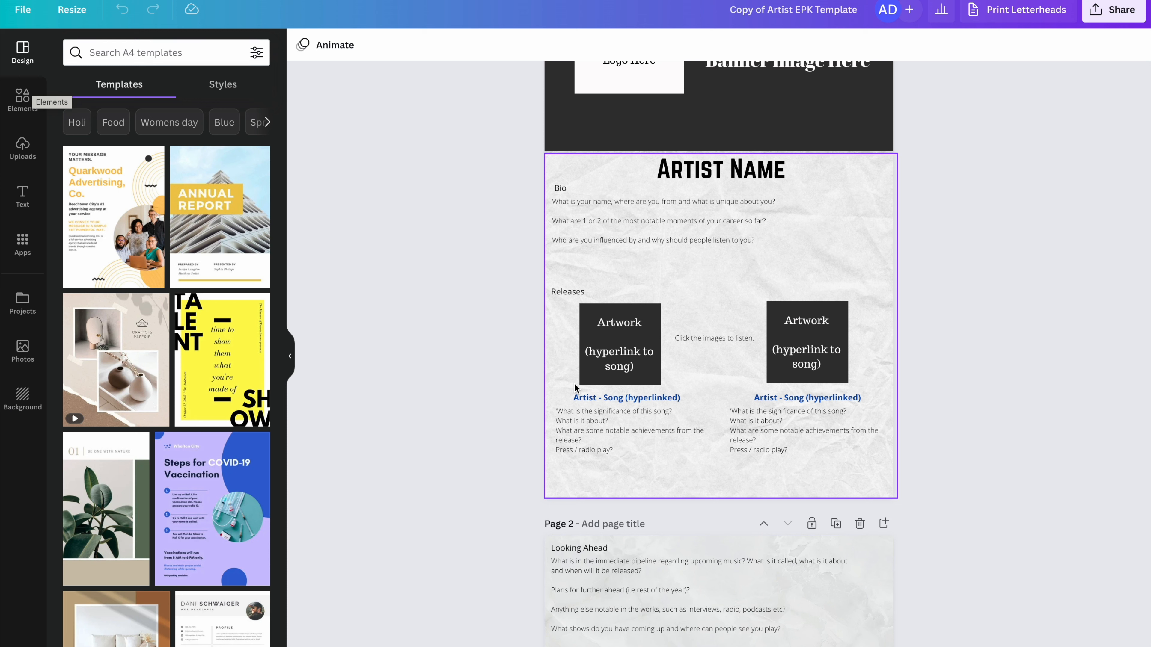
left_click(625, 398)
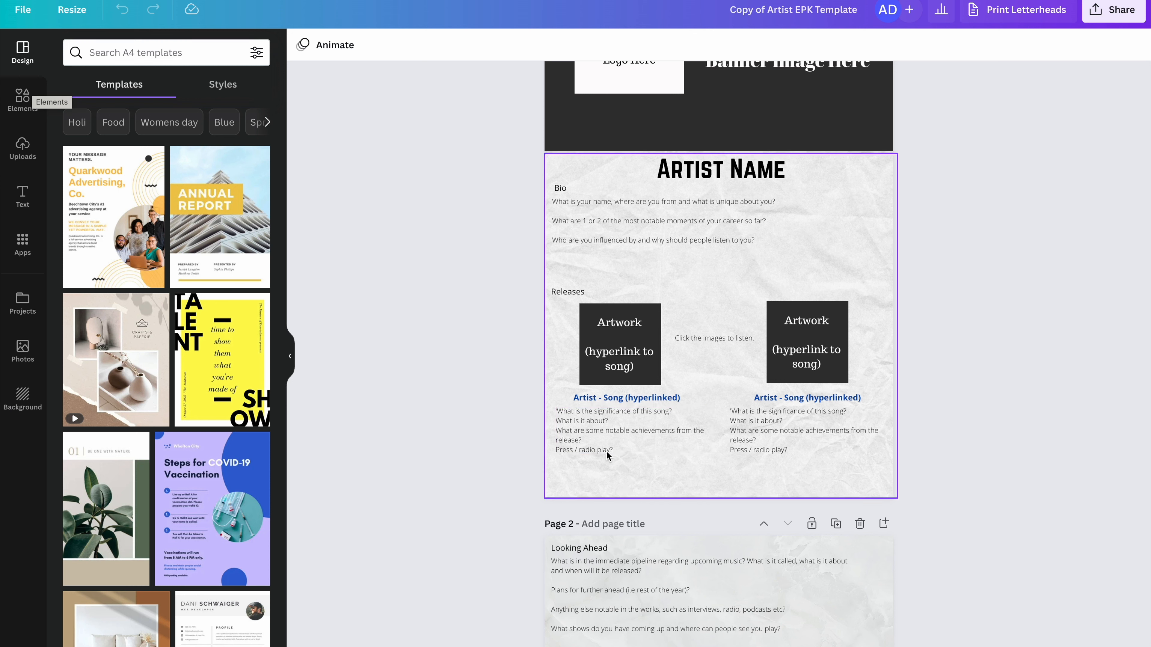
left_click(613, 430)
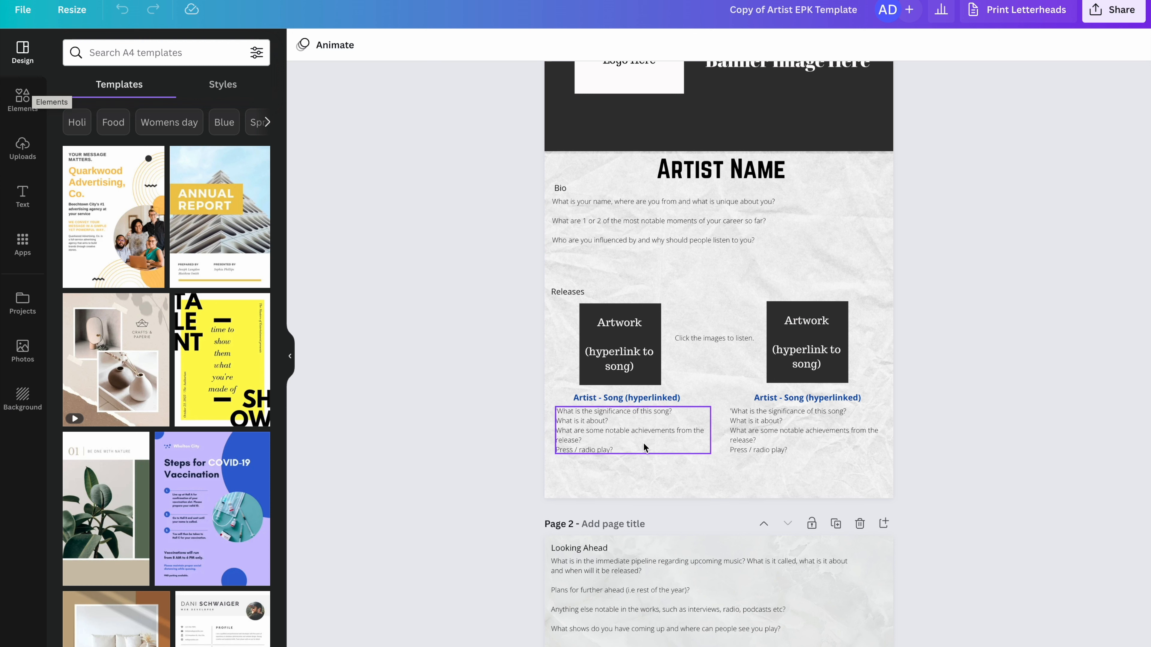
mouse_move(690, 429)
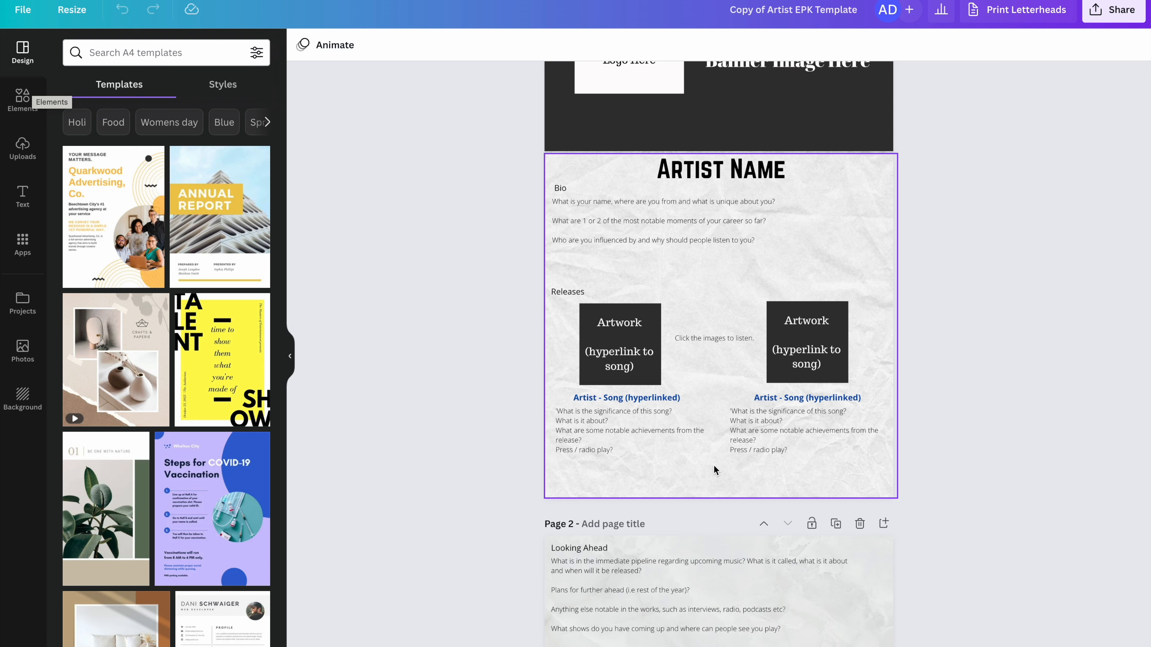
mouse_move(579, 459)
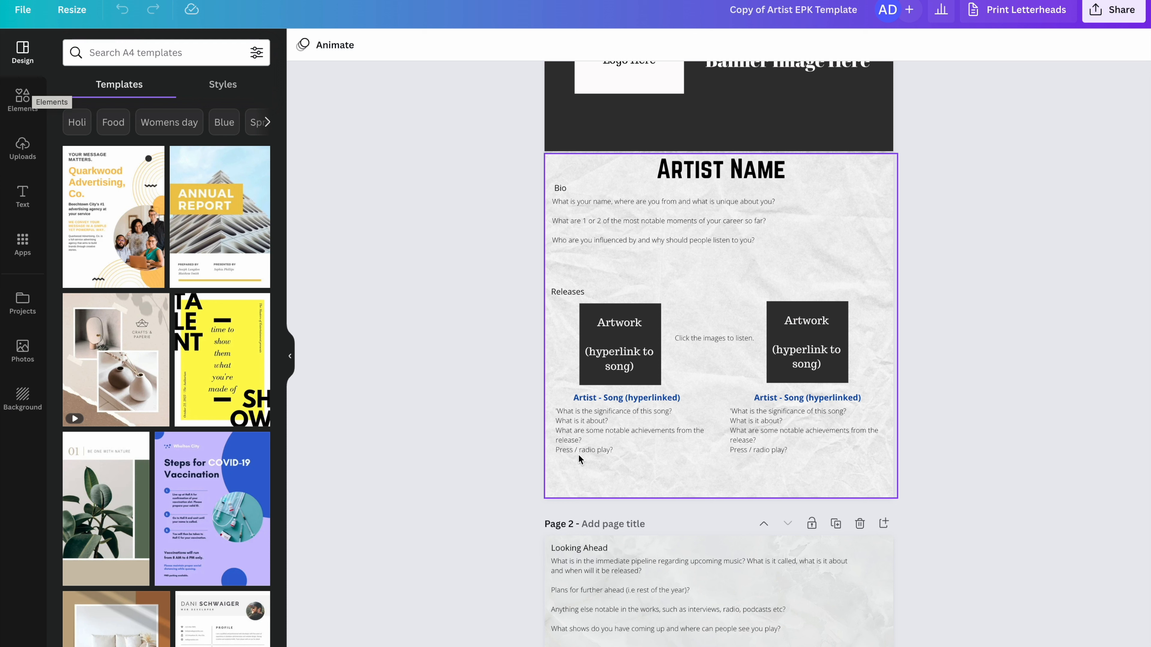
left_click(628, 430)
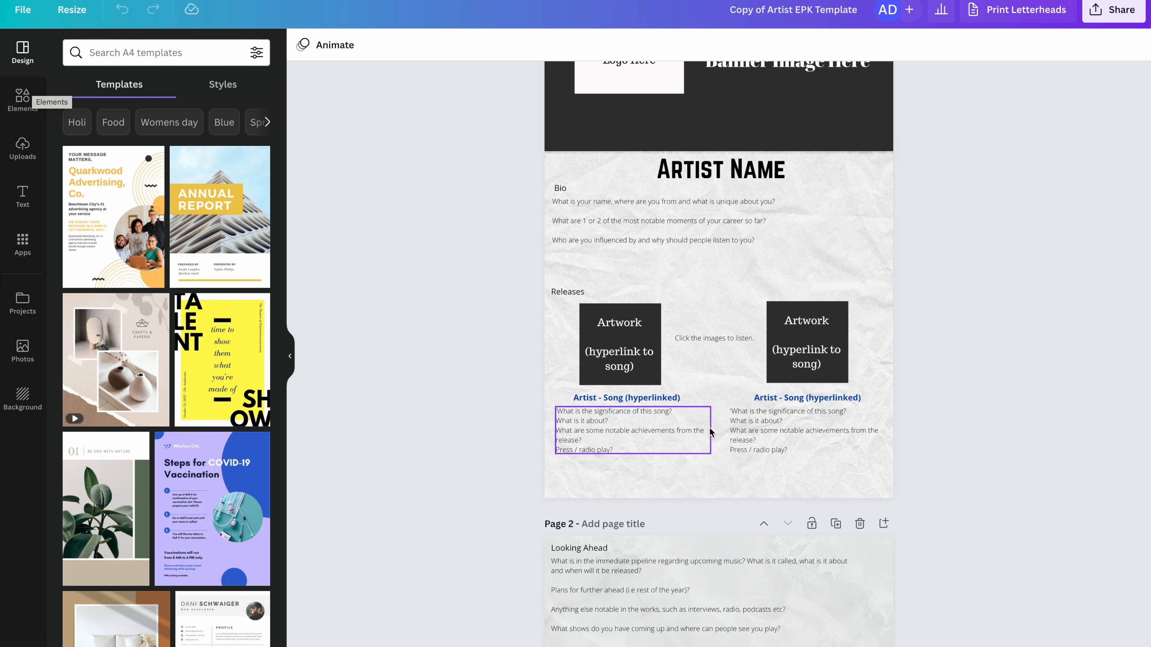
scroll("down", 3)
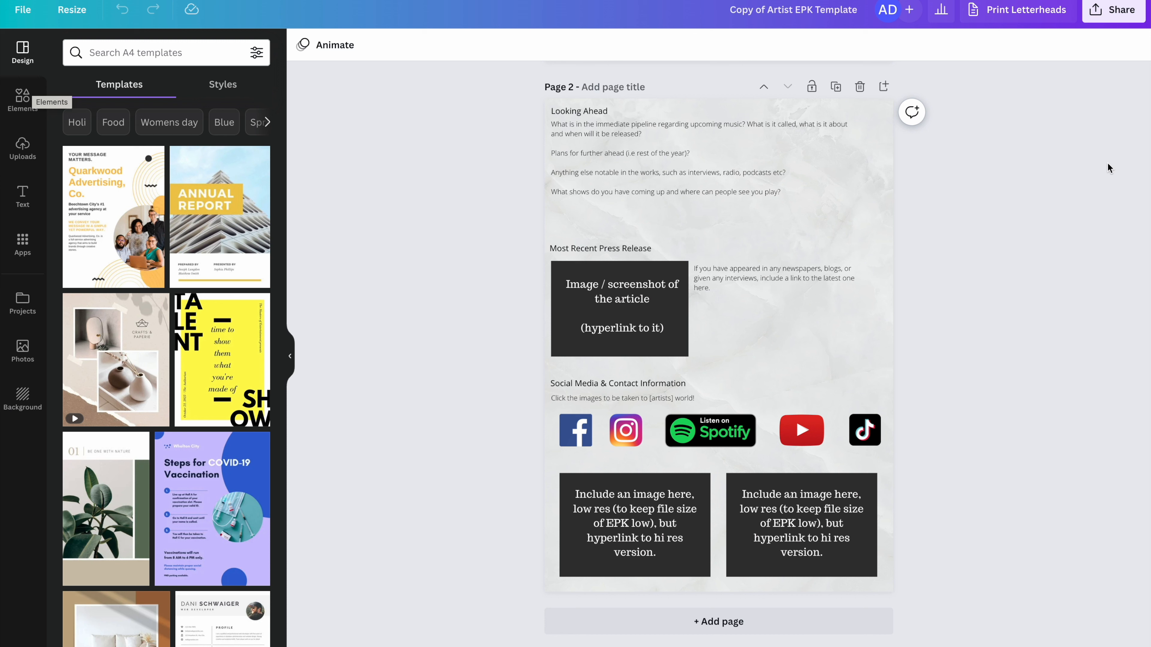
mouse_move(935, 171)
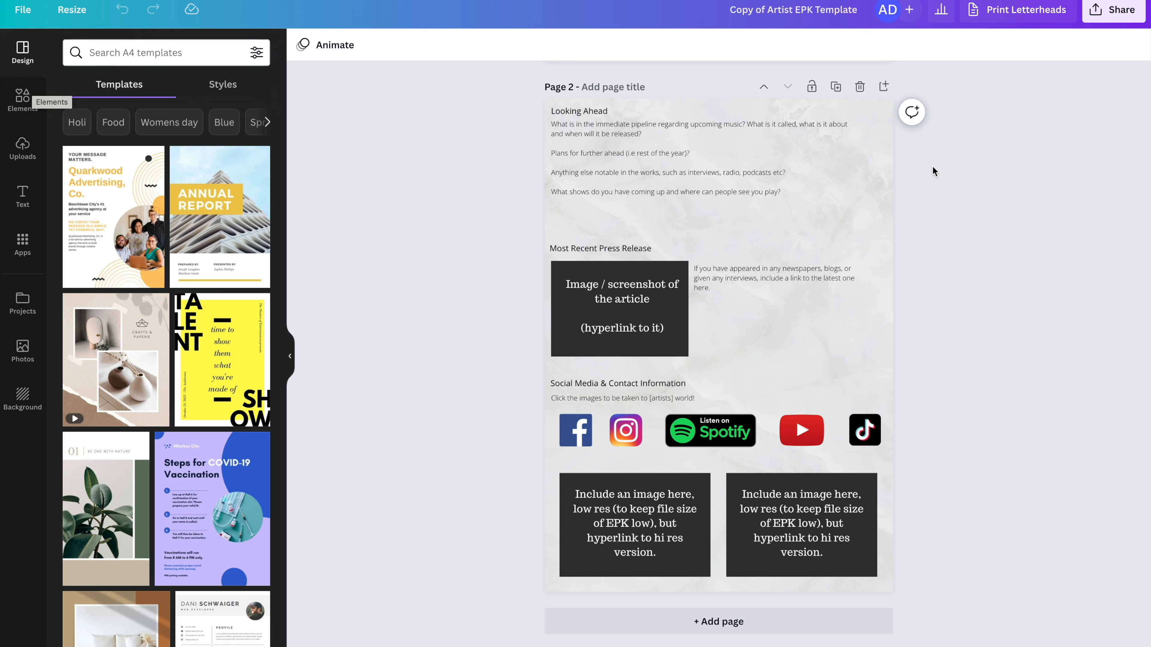
mouse_move(870, 170)
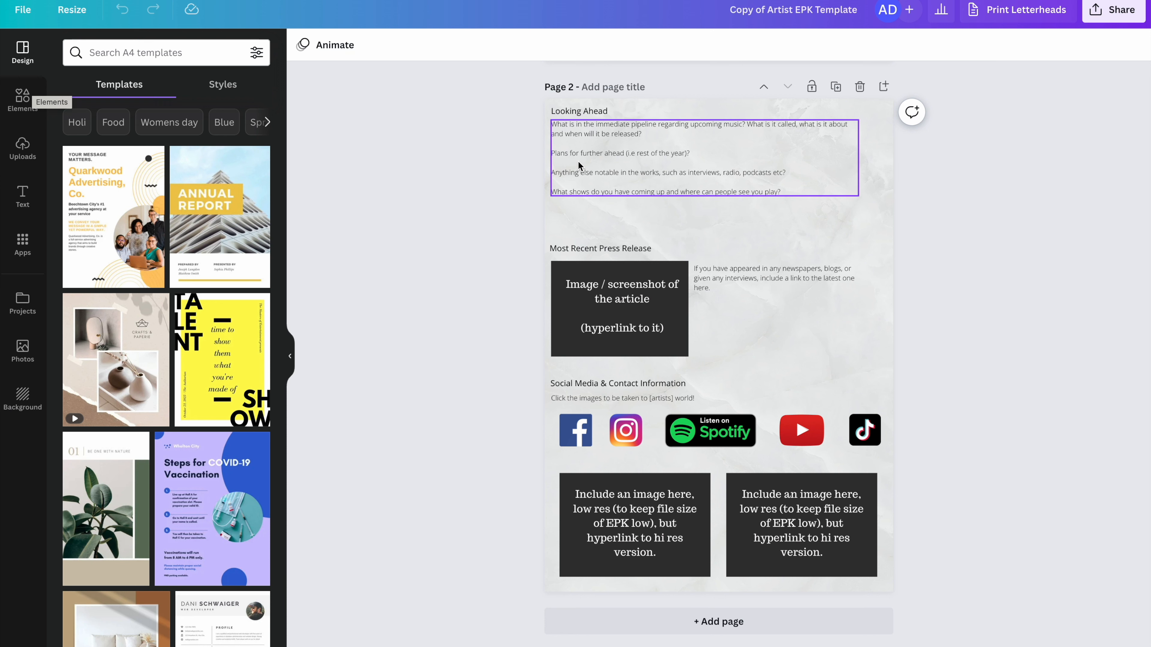
mouse_move(576, 176)
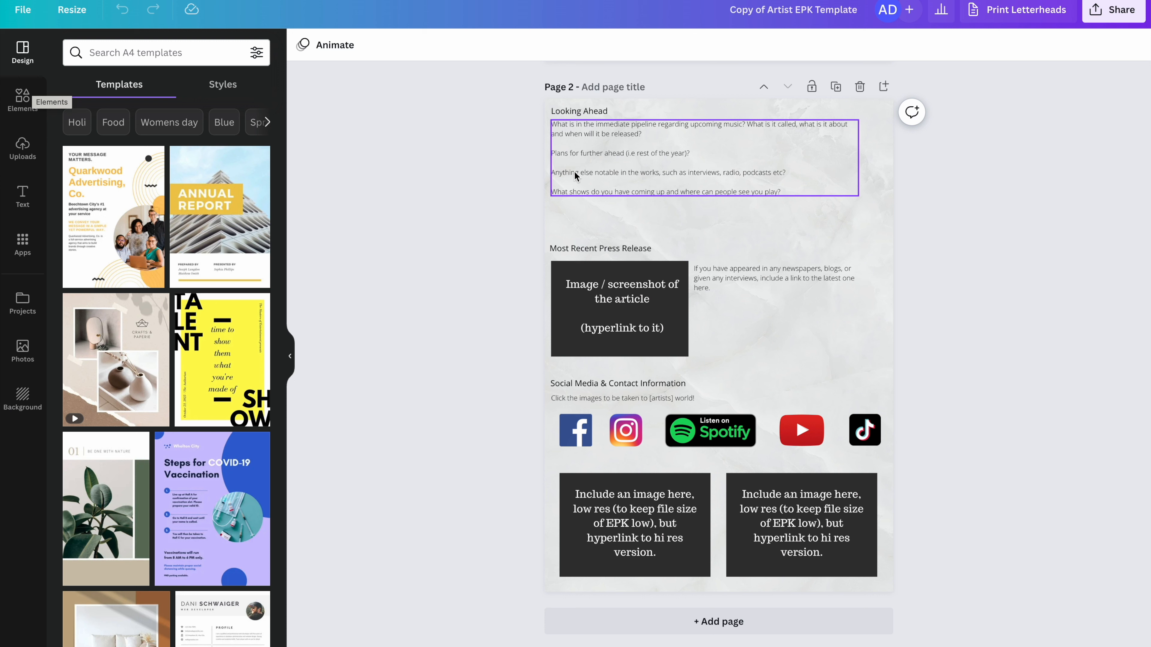
mouse_move(683, 180)
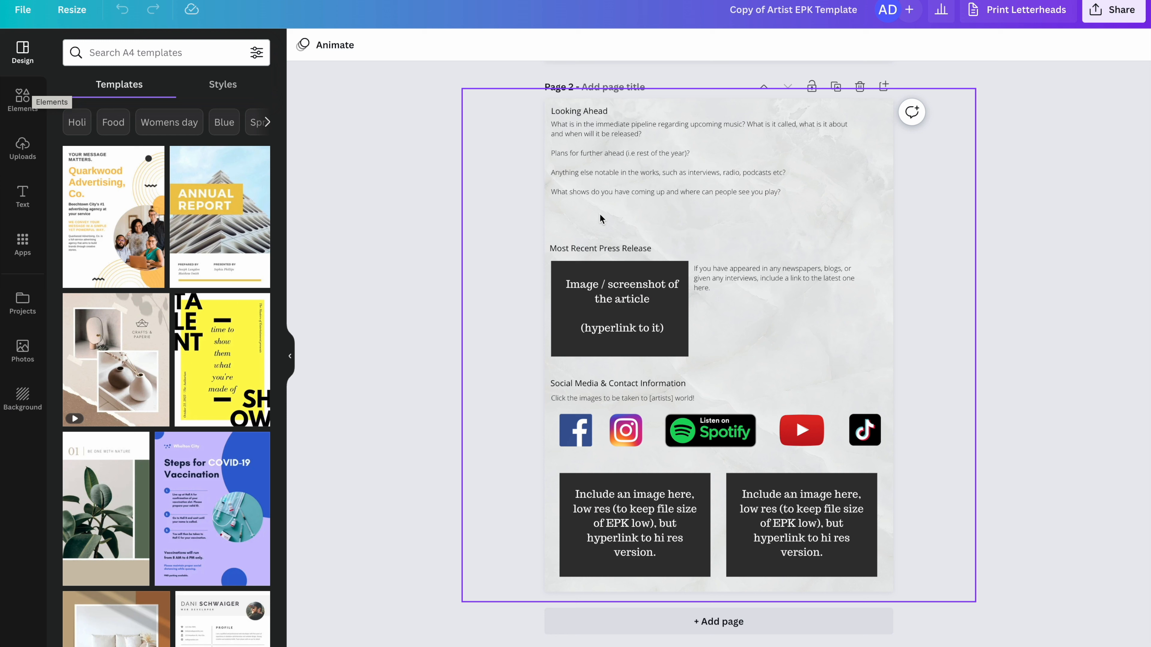
mouse_move(559, 262)
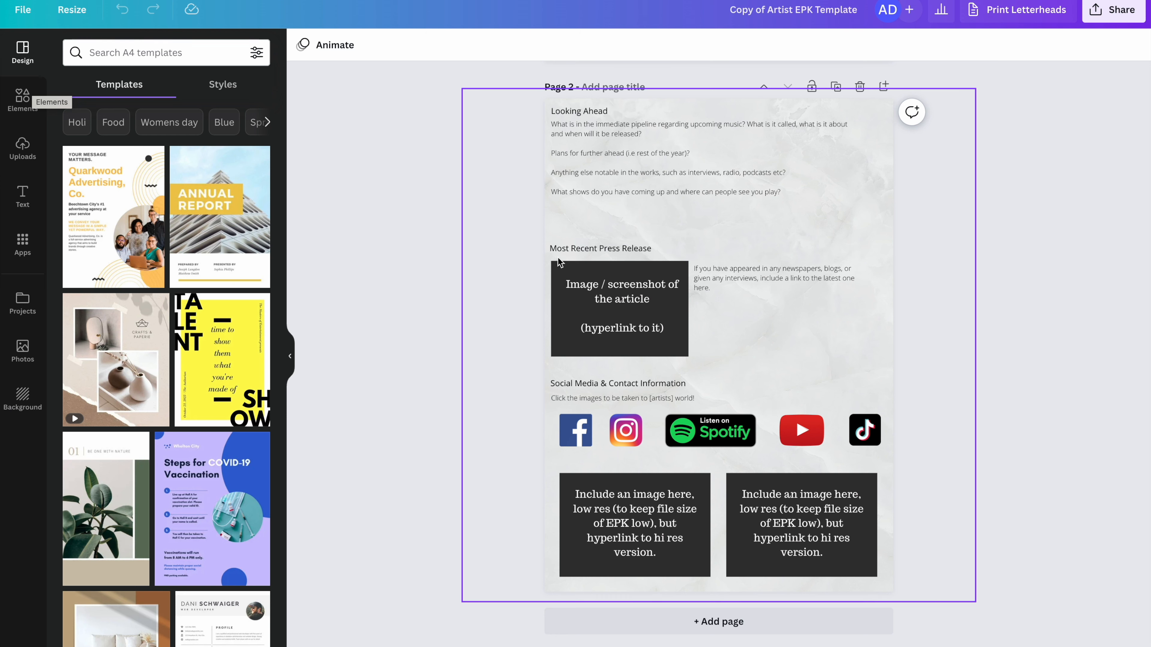
mouse_move(895, 338)
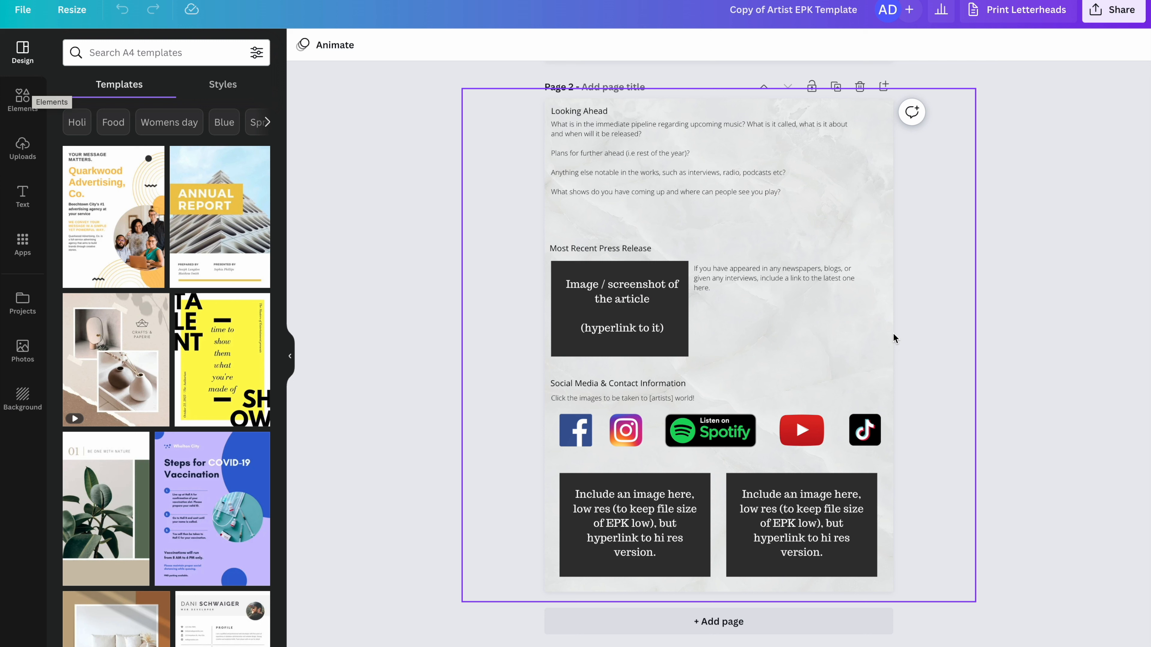
mouse_move(886, 337)
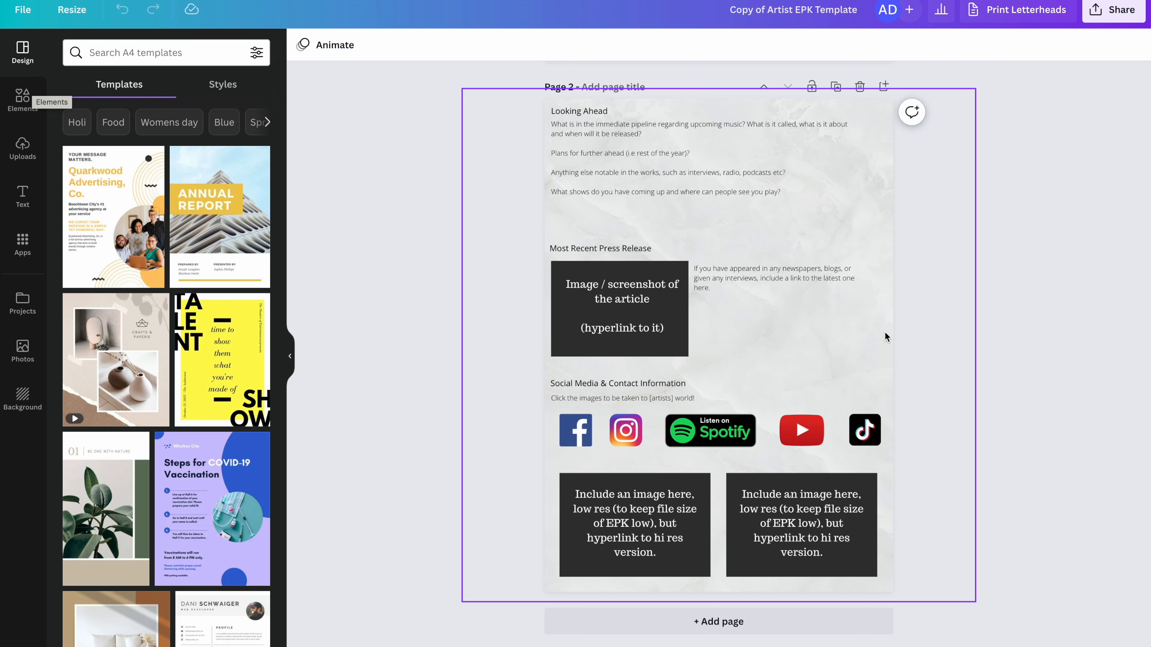
left_click(619, 308)
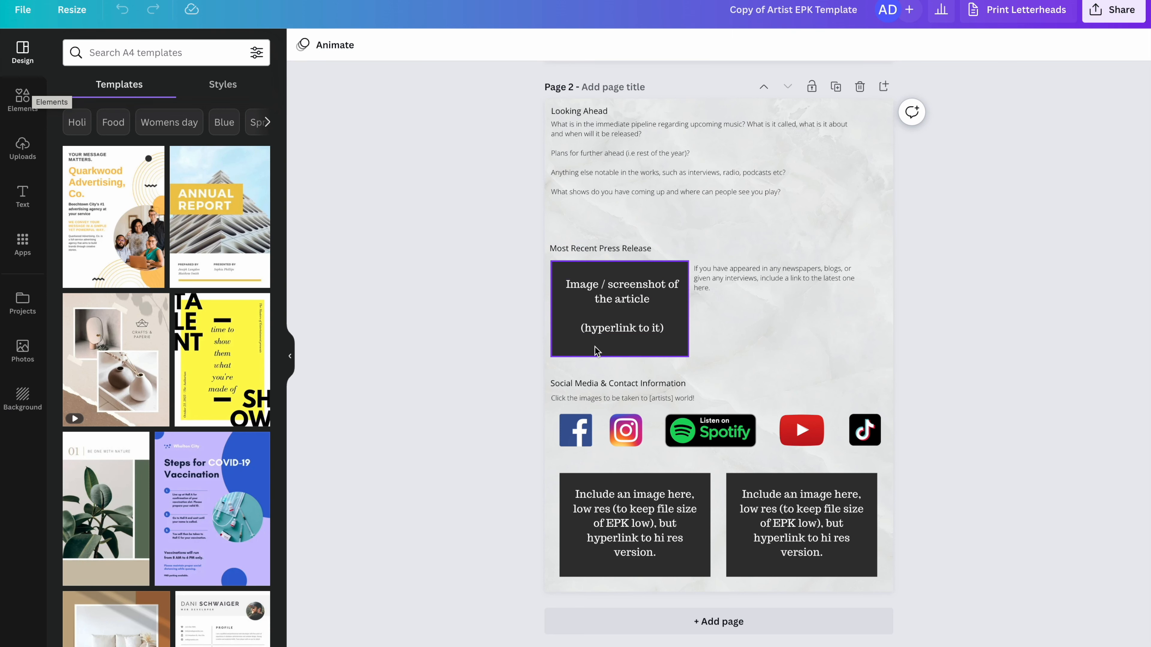
left_click(774, 278)
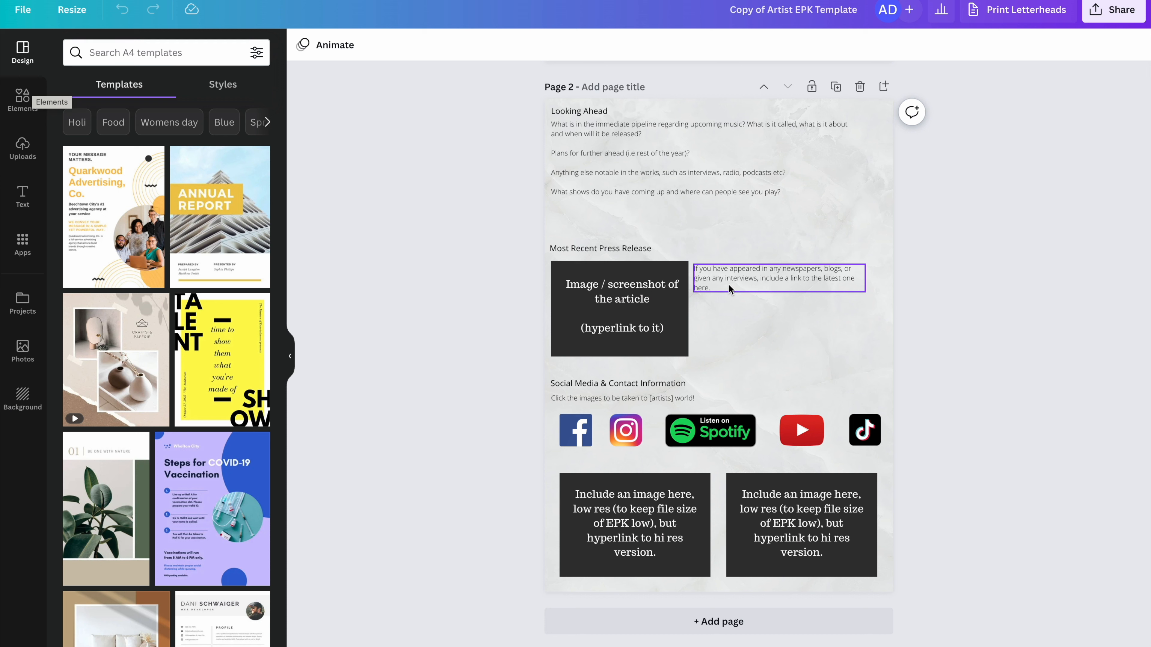
left_click(617, 383)
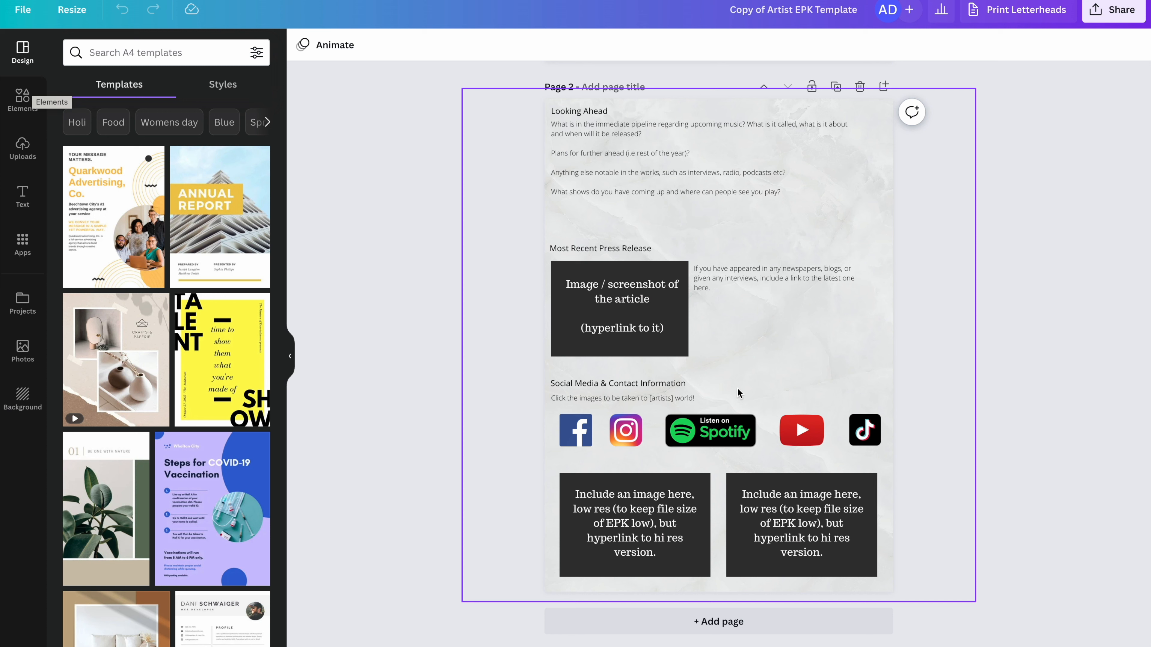
left_click(864, 430)
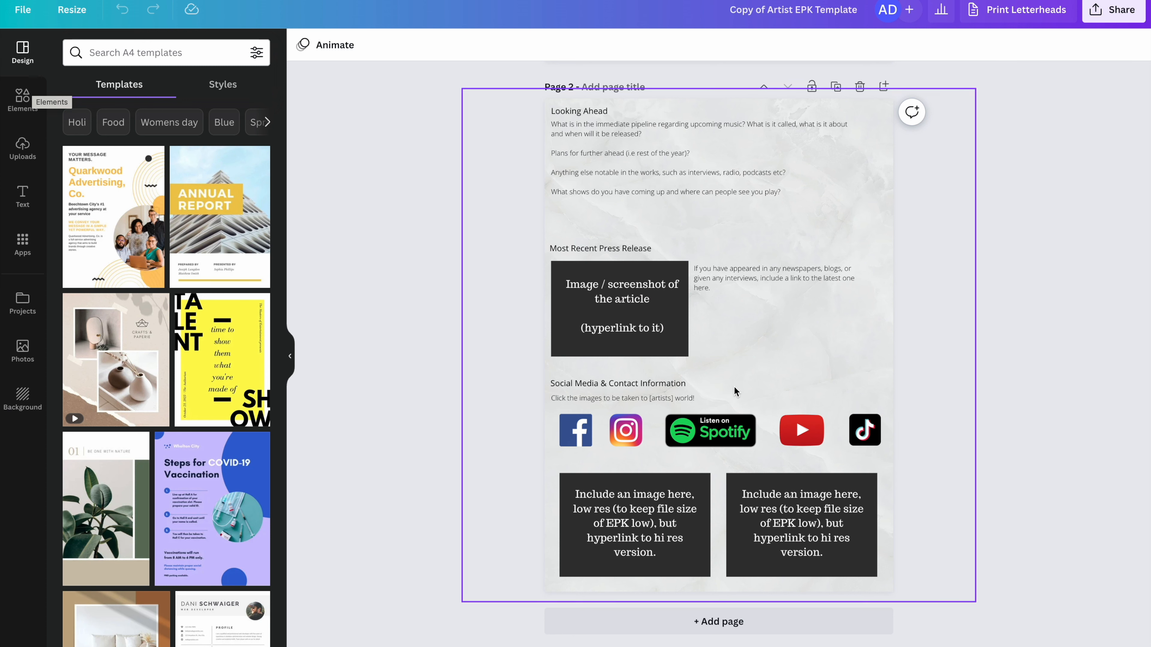
mouse_move(760, 381)
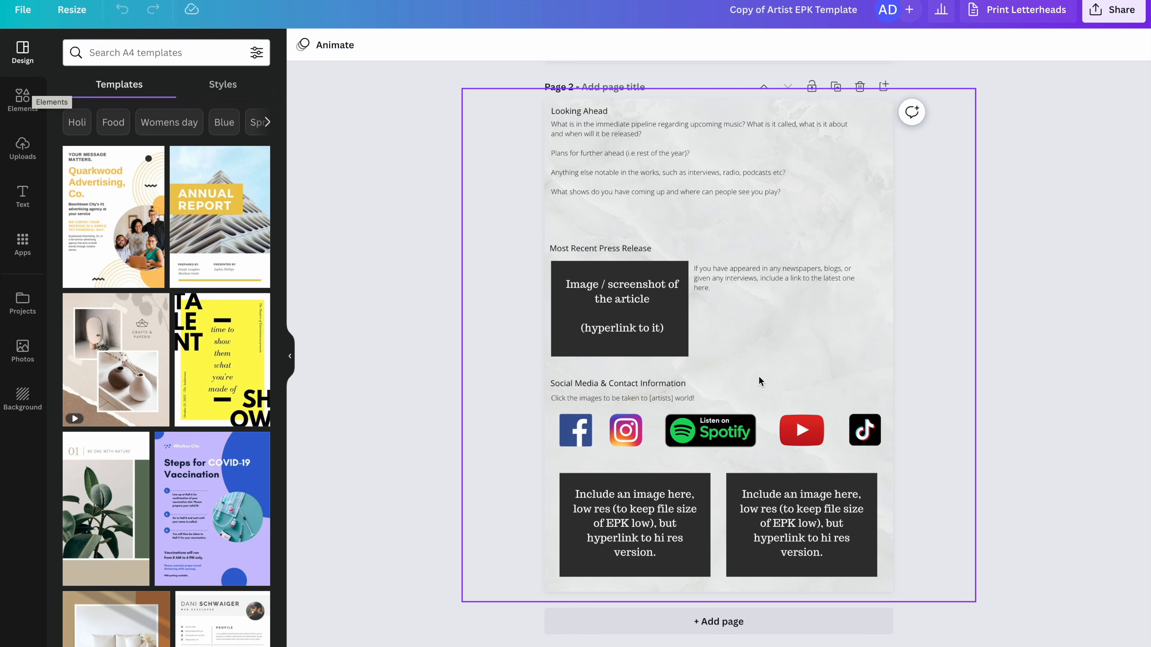
left_click(634, 526)
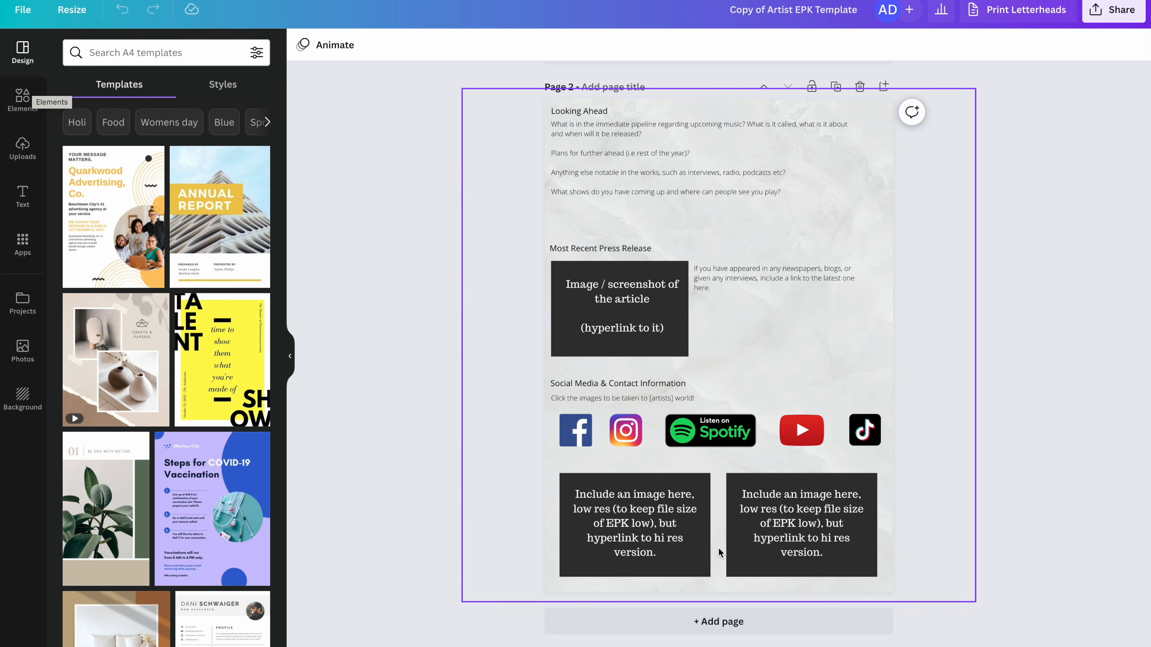
left_click(634, 526)
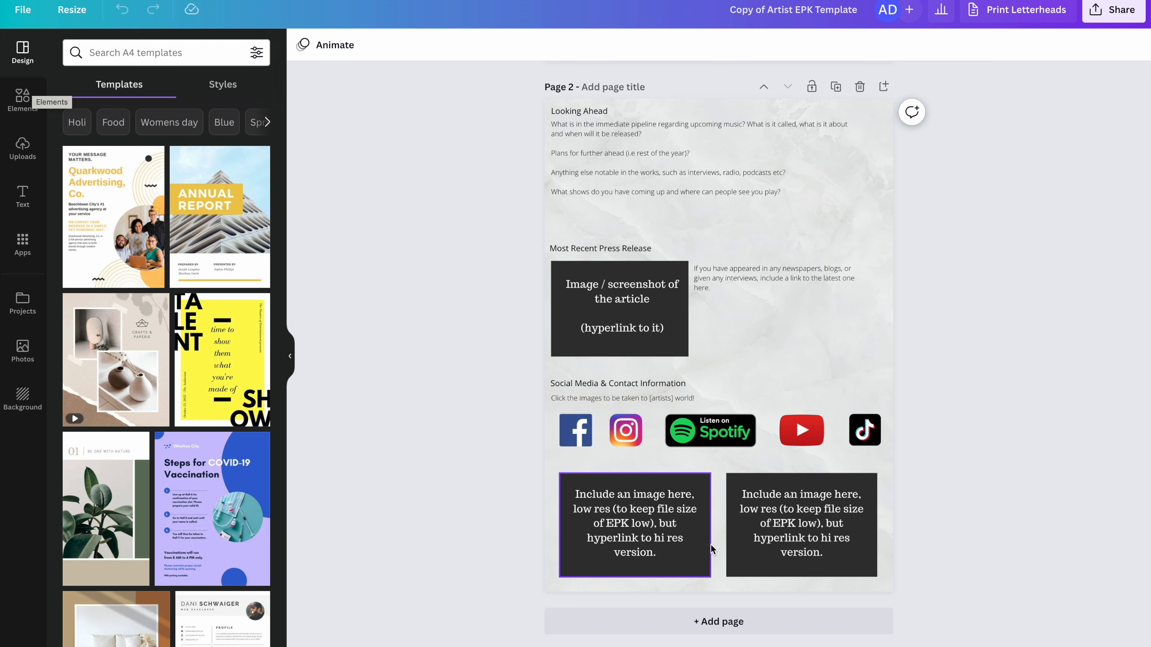
left_click(635, 507)
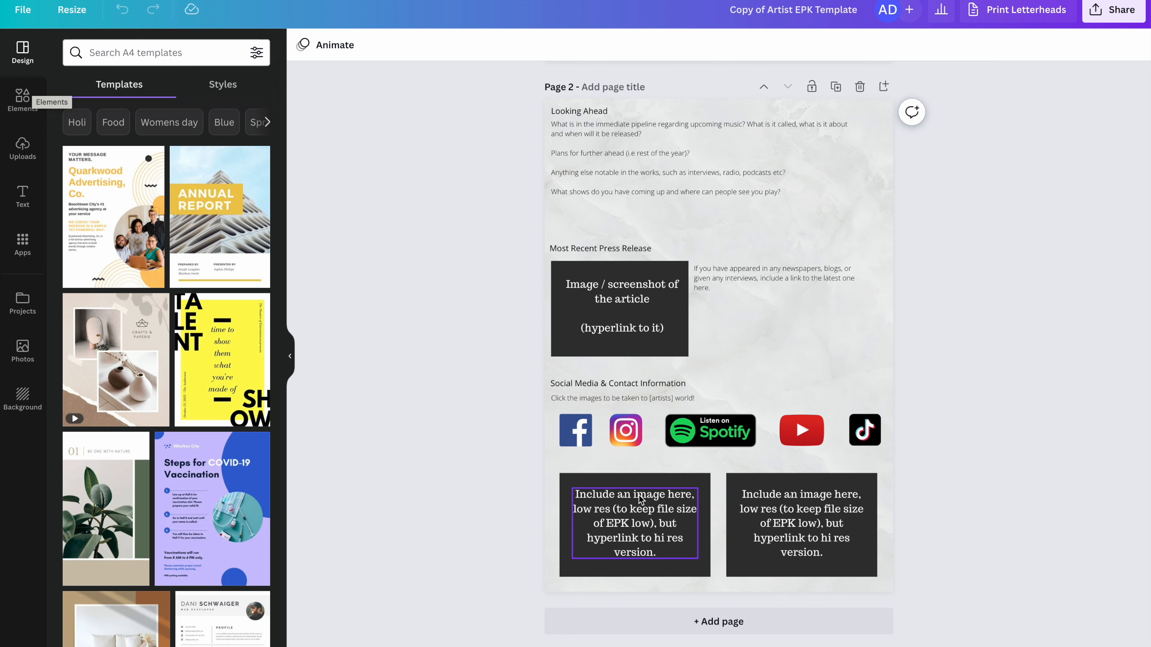
left_click(801, 523)
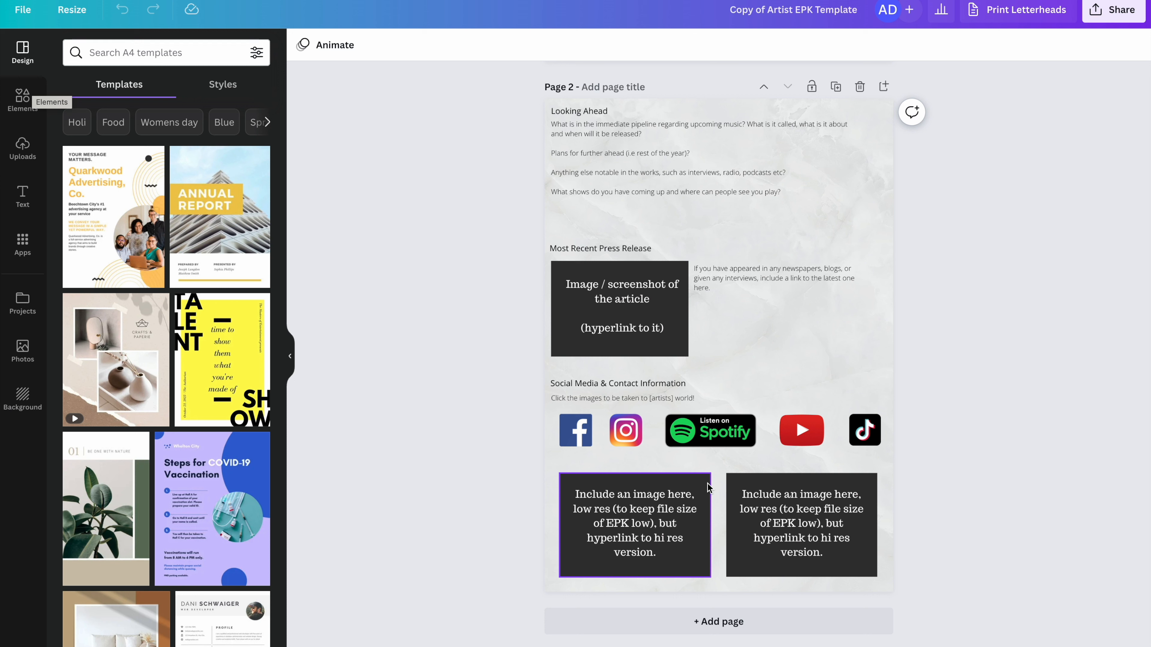
left_click(968, 379)
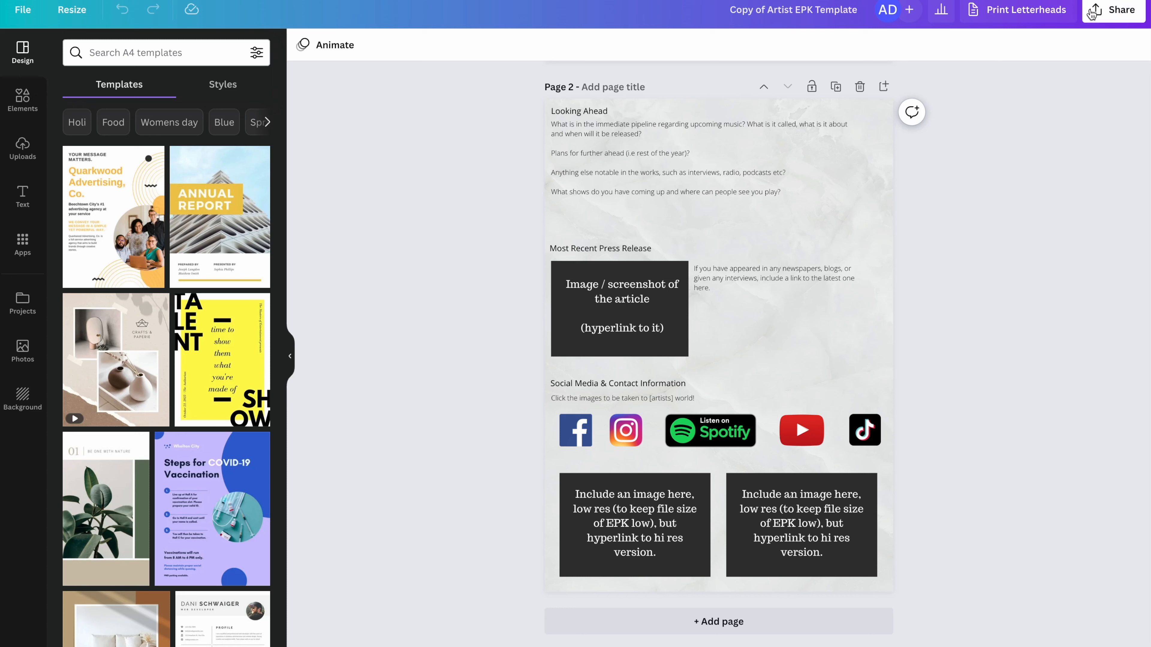
Review the Download file types (PDF, JPG) under Share, then return to the sharing options
left_click(1115, 9)
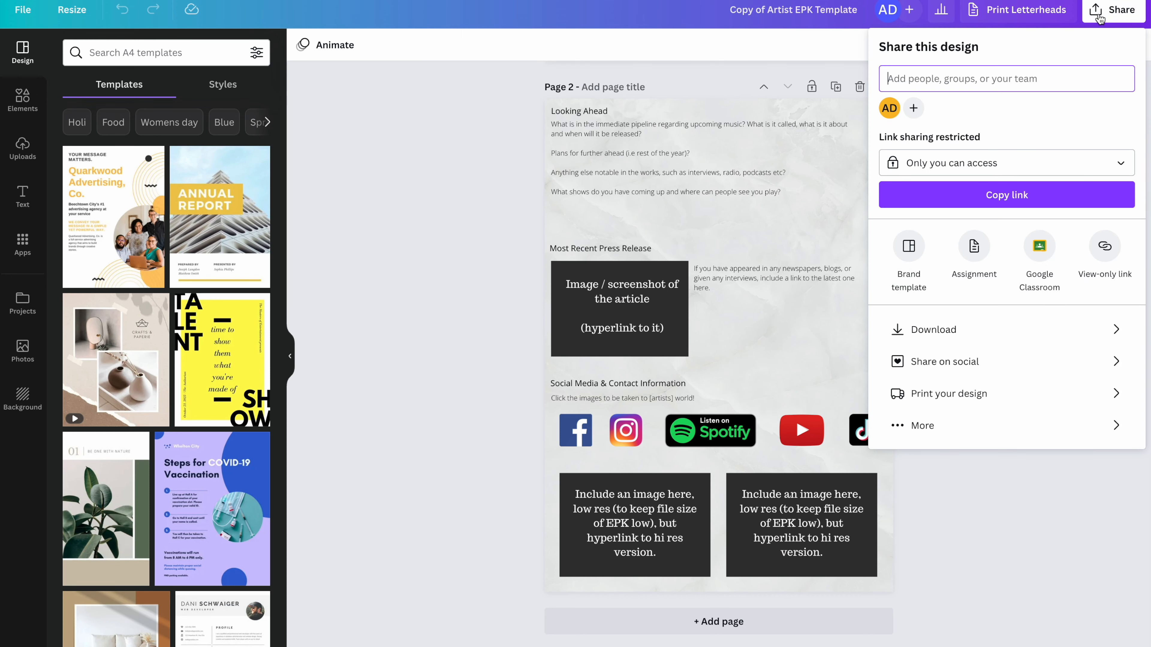
left_click(932, 329)
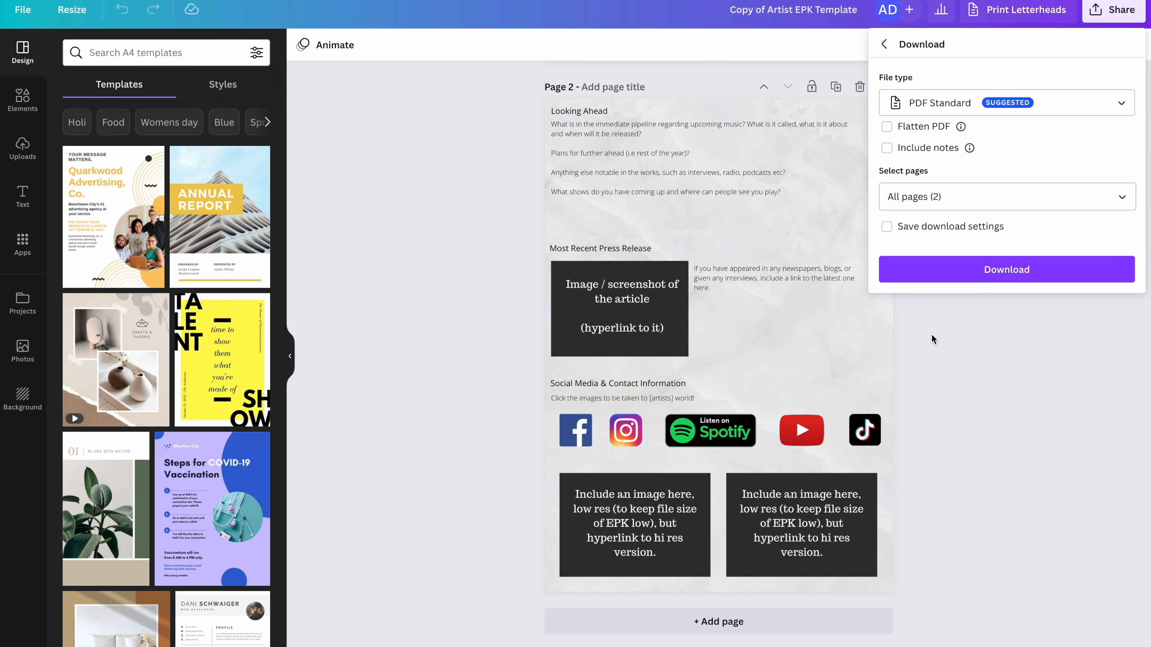
left_click(1007, 101)
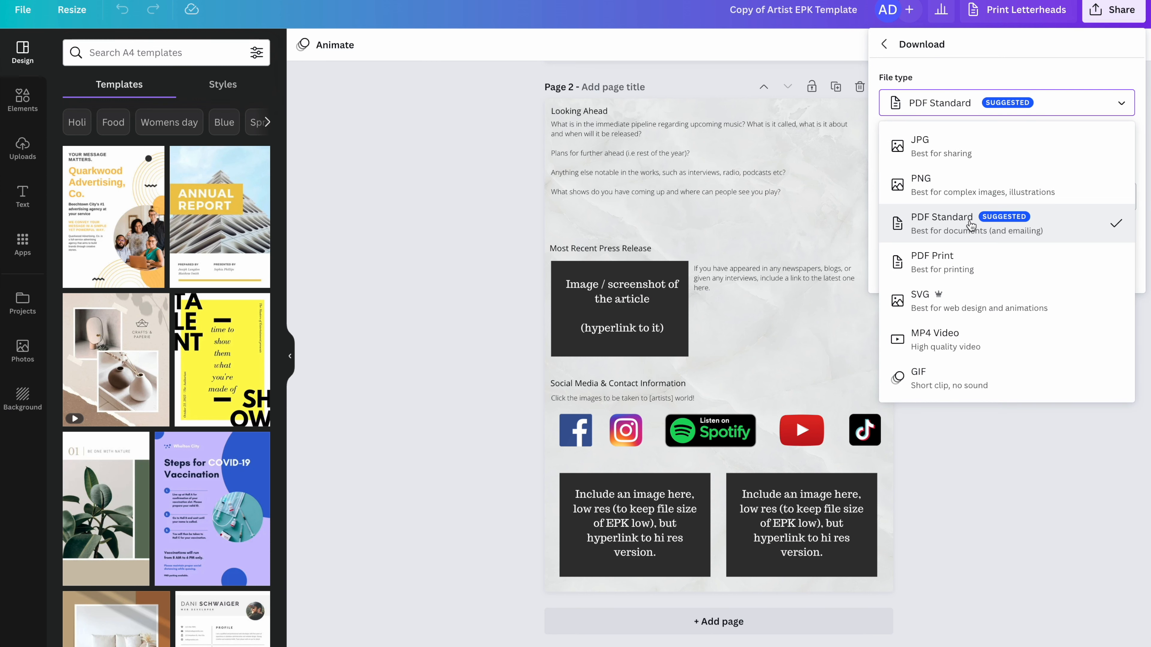
left_click(618, 309)
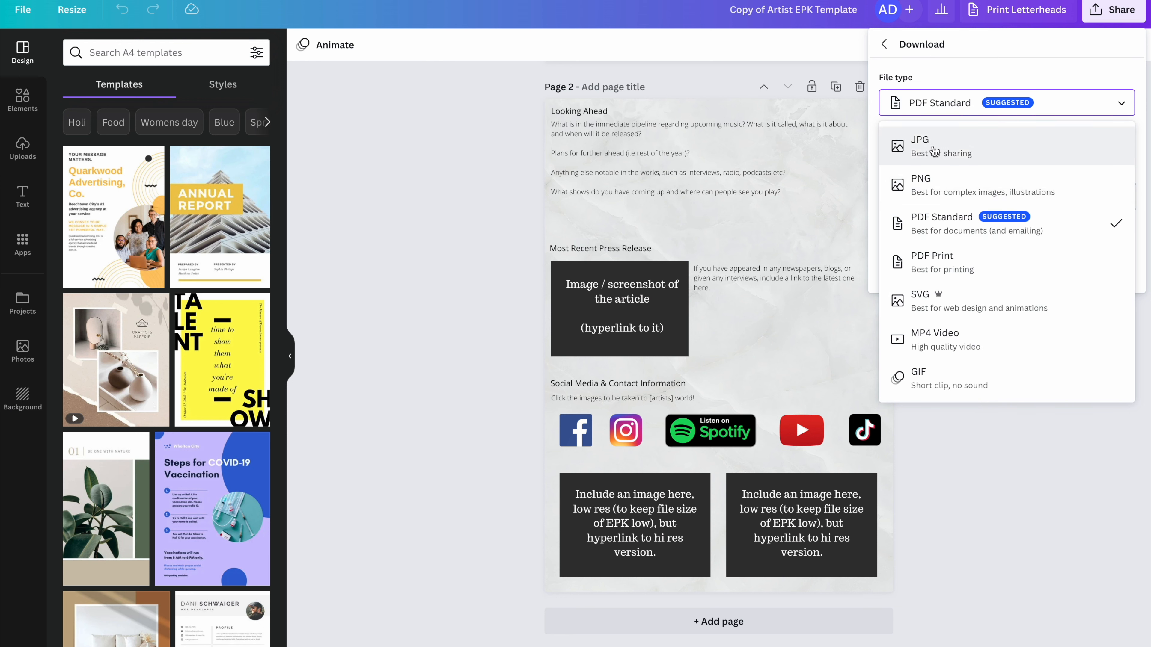
mouse_move(944, 185)
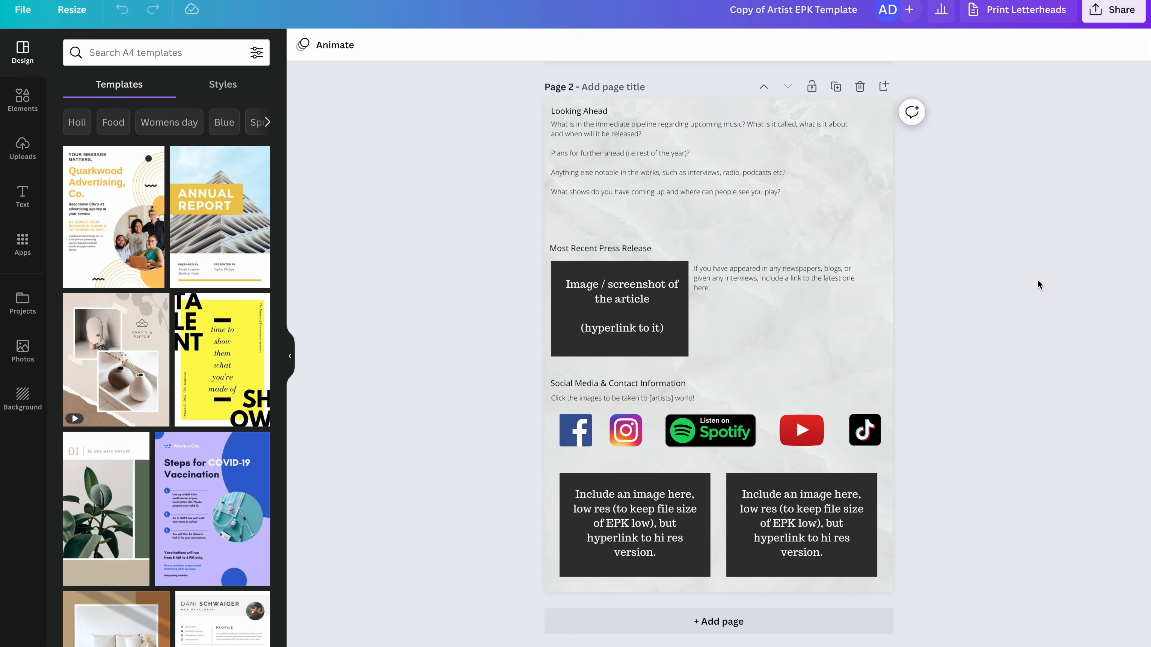
left_click(1112, 10)
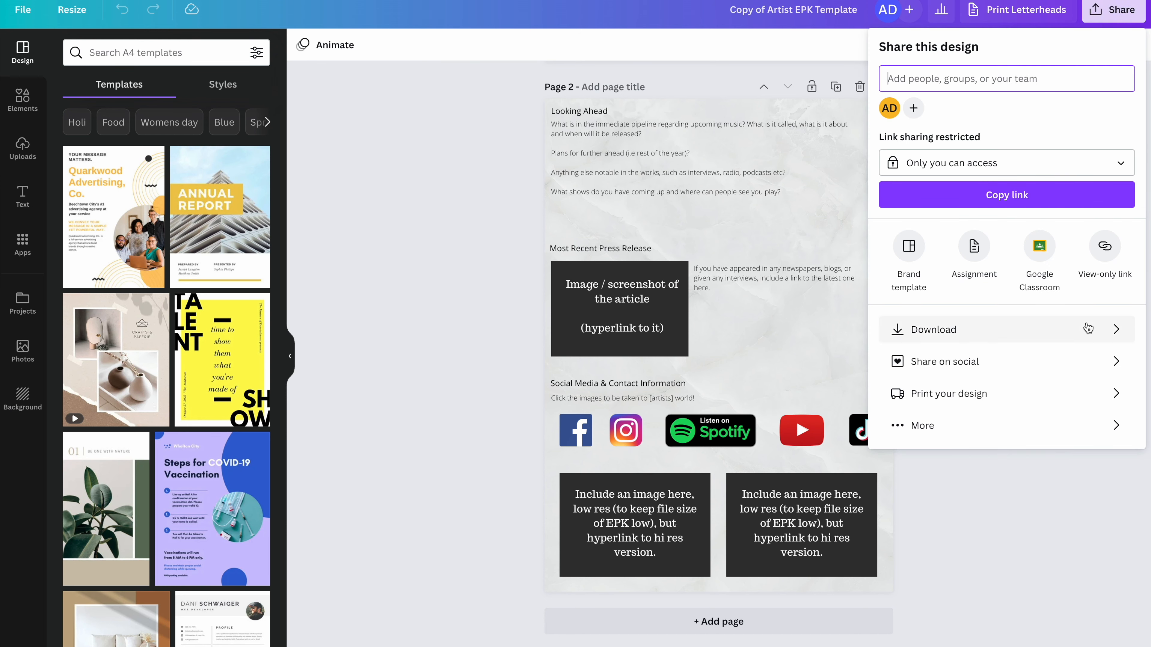